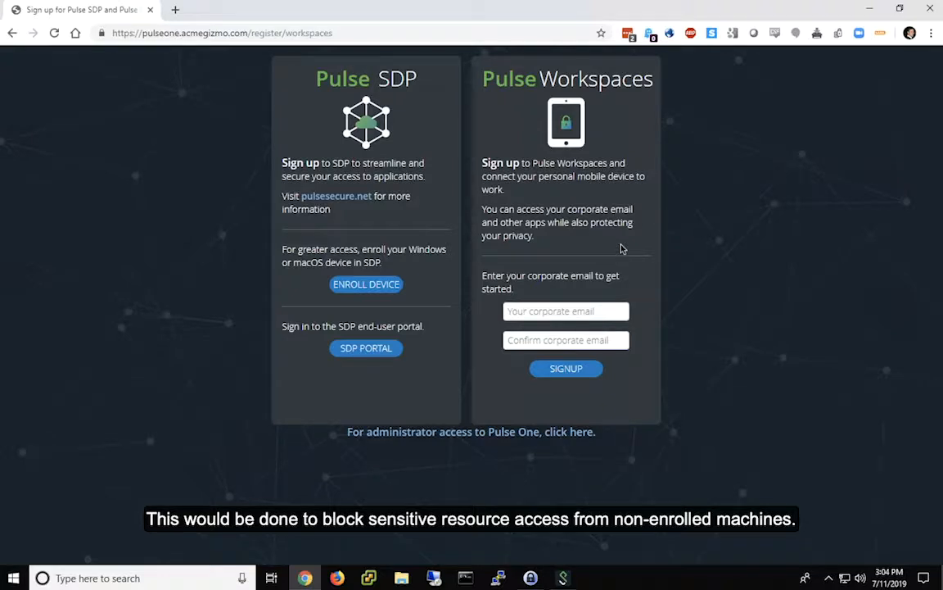
mouse_move(626, 256)
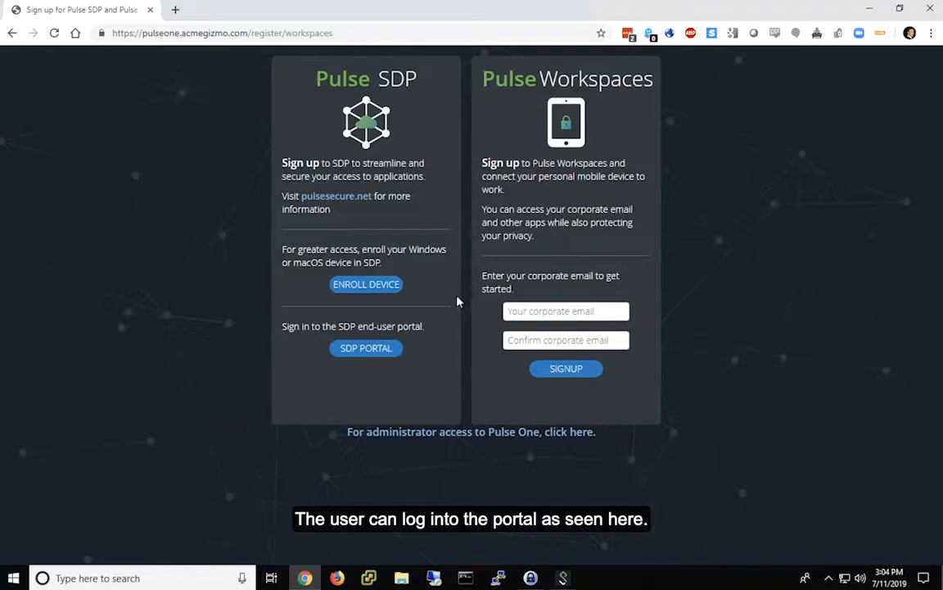
Step: Sign in to the SDP end-user portal using the saved LastPass login
left_click(367, 348)
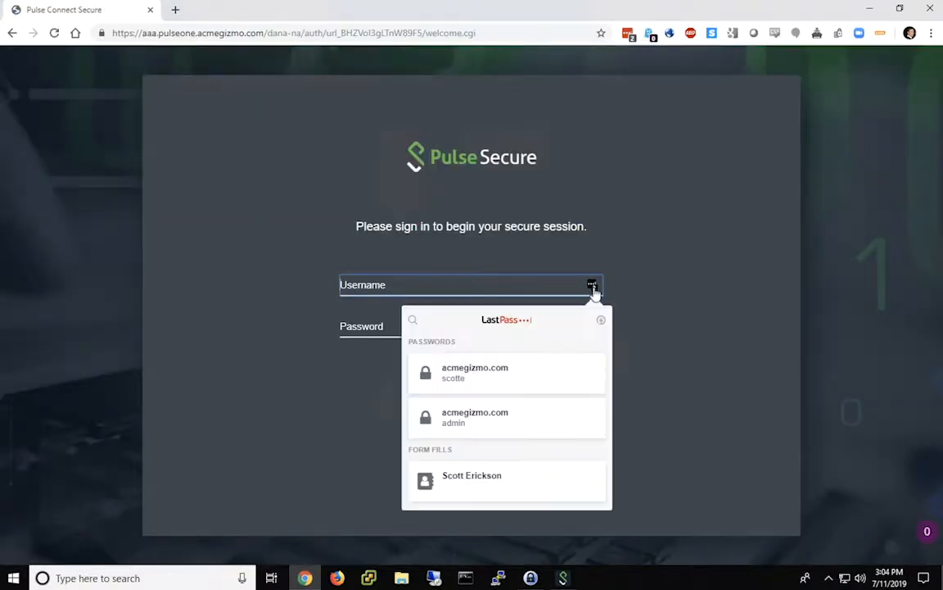
left_click(474, 373)
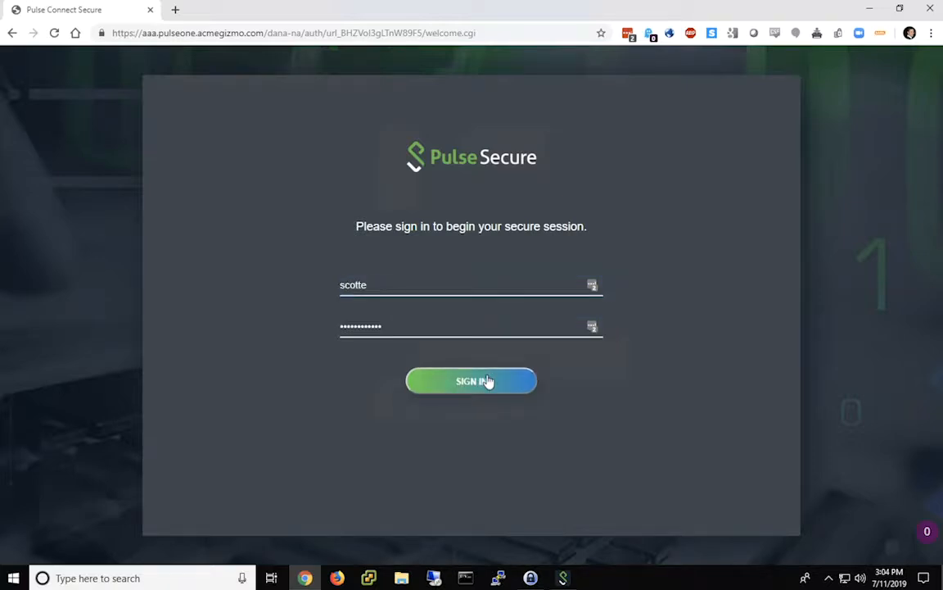
left_click(471, 380)
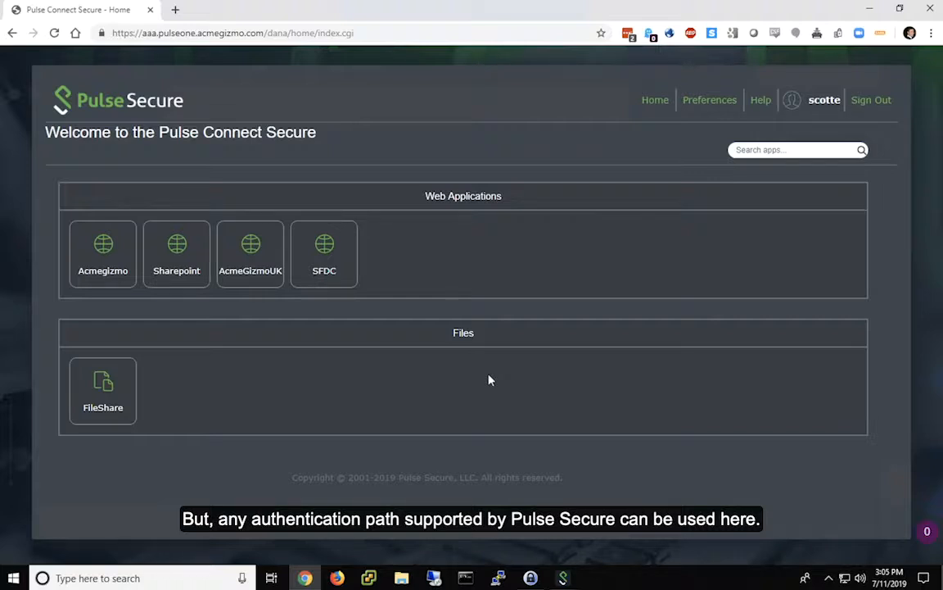
mouse_move(792, 84)
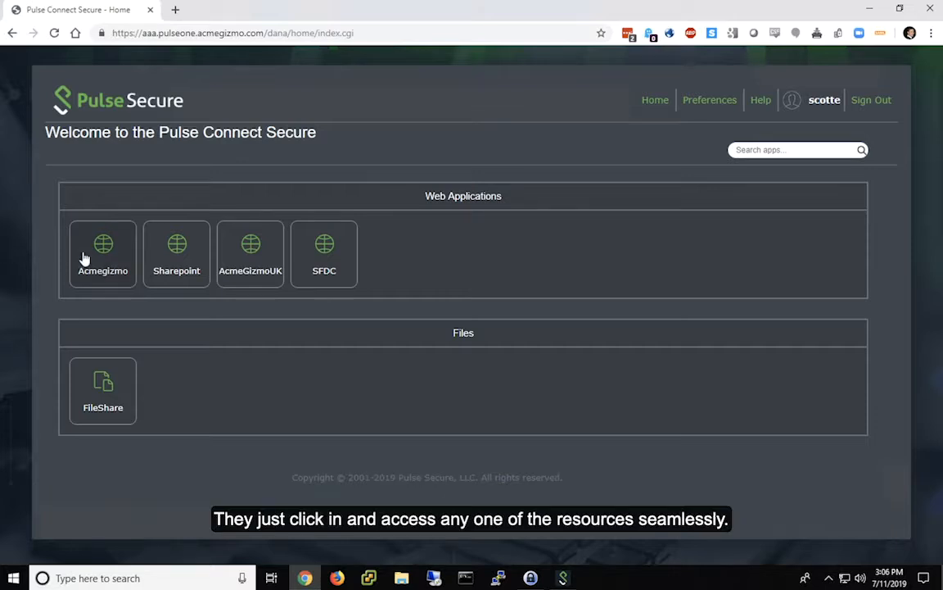
Step: Review the portal home resources, then return to the Pulse SDP sign-up landing page
left_click(102, 253)
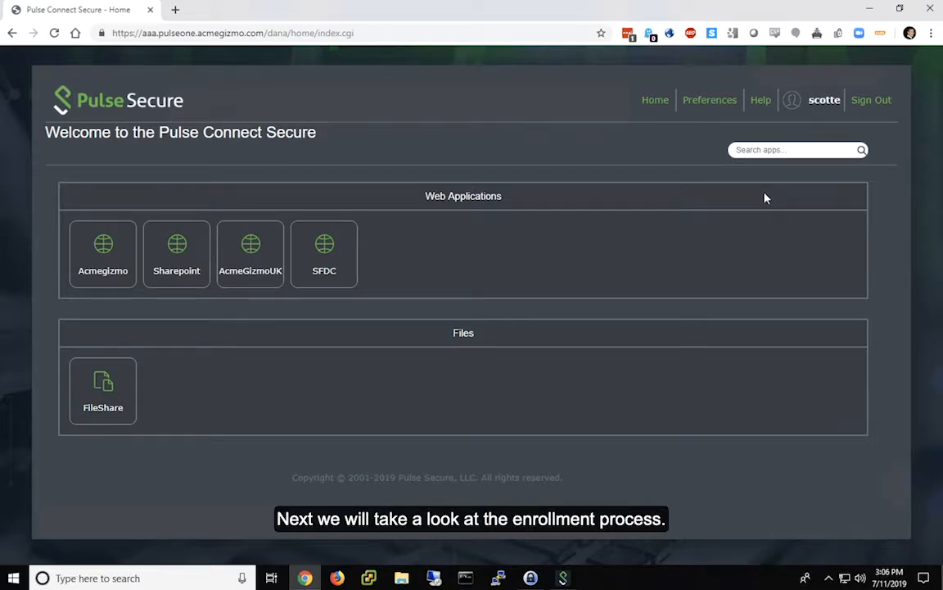
left_click(871, 100)
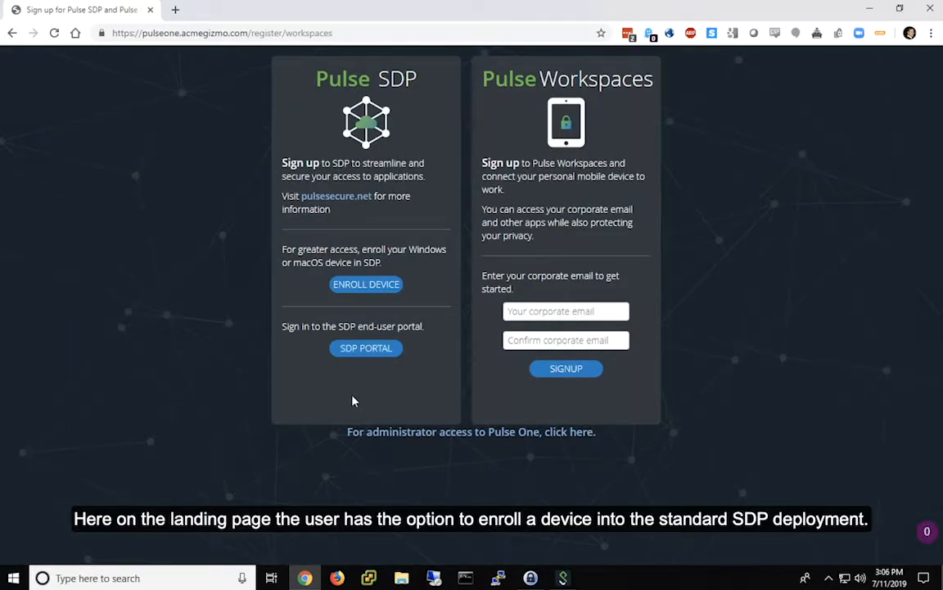
mouse_move(337, 399)
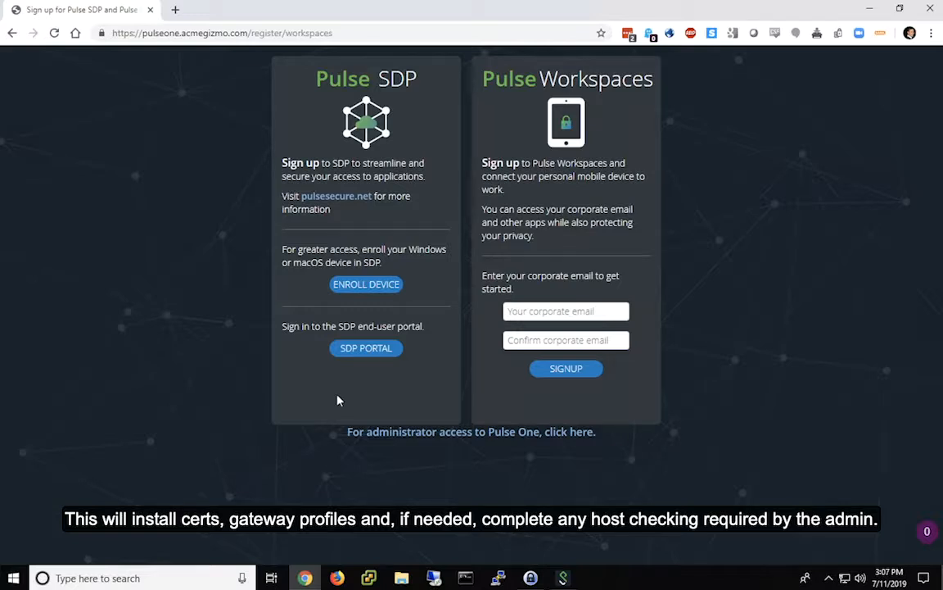
Step: Start enrolling this device into Pulse SDP via ENROLL DEVICE
left_click(563, 576)
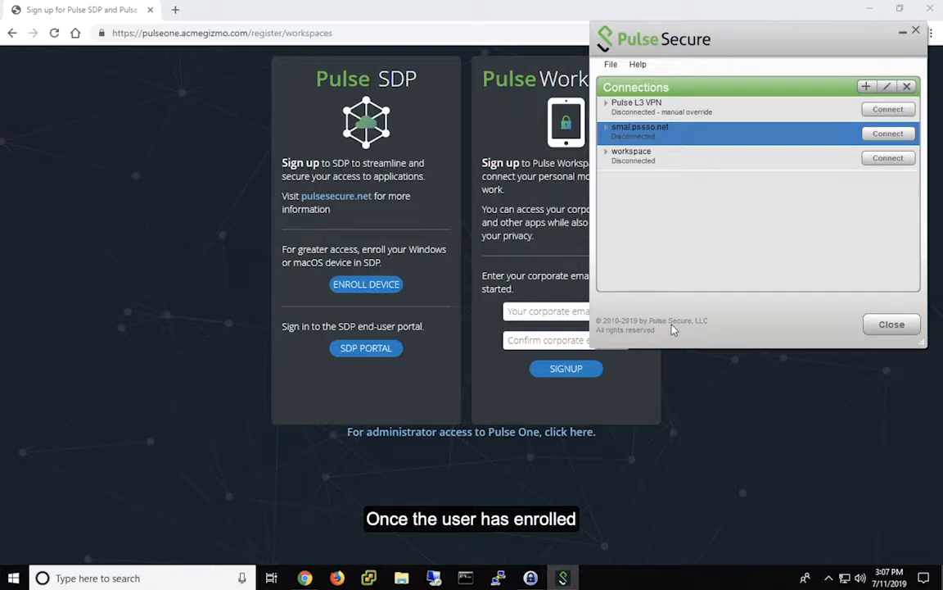
mouse_move(484, 239)
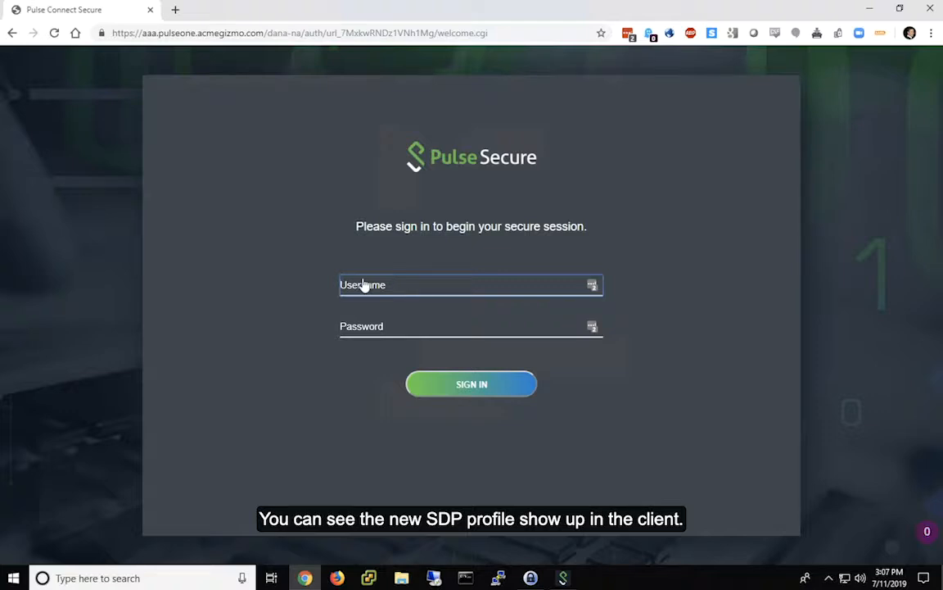
Step: Sign in with the saved LastPass account so the device onboards to SDP
left_click(593, 285)
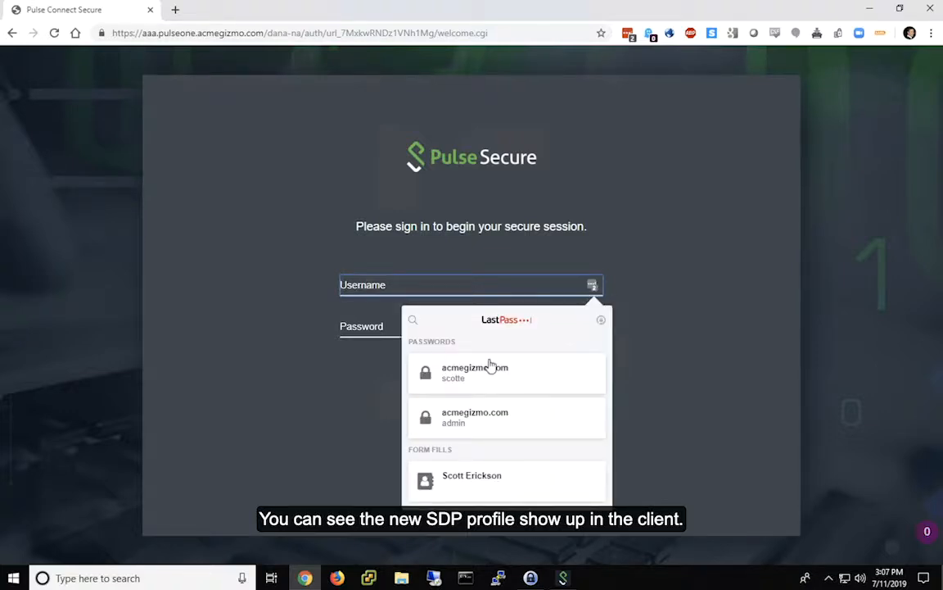
left_click(475, 372)
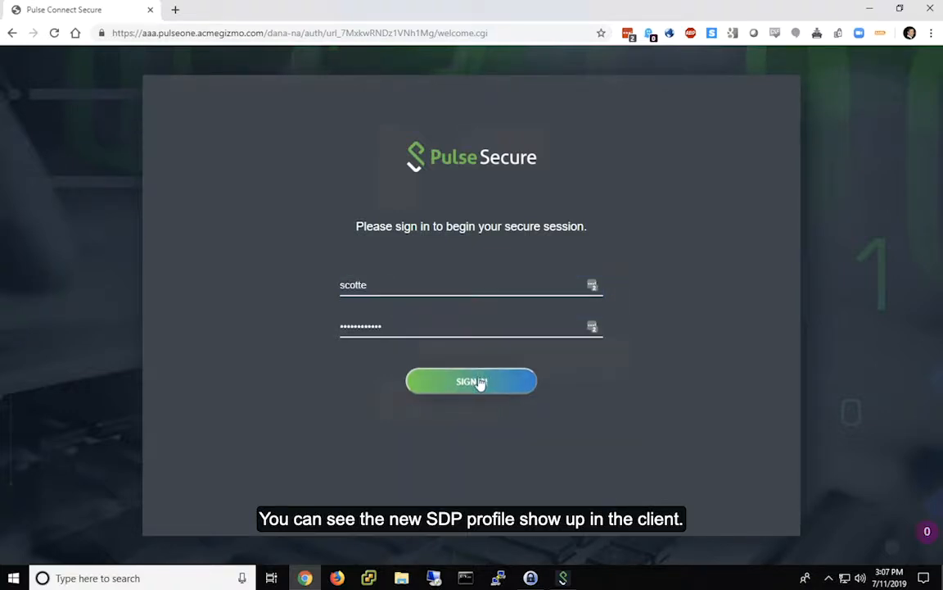
left_click(472, 380)
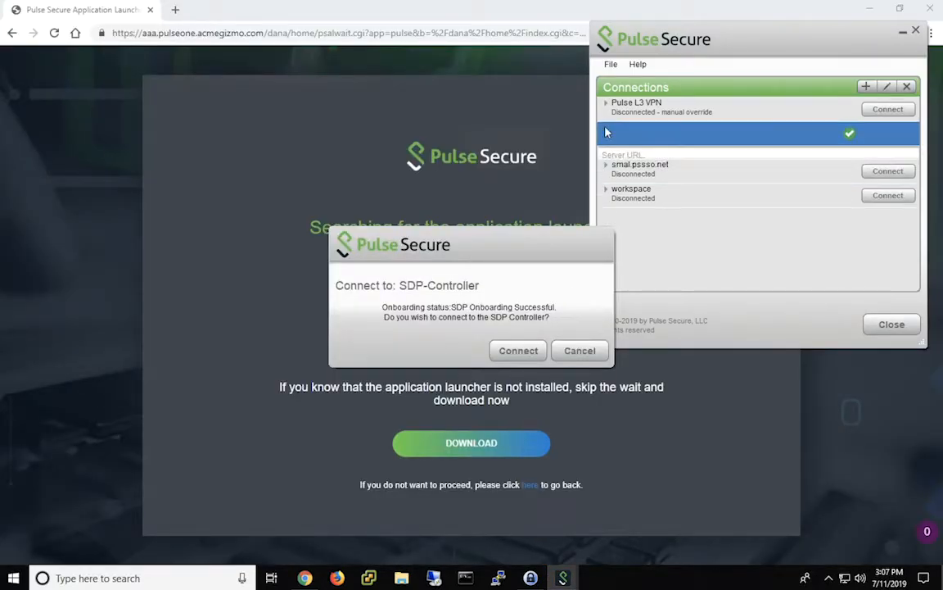
Step: Agree to connect to the SDP-Controller in the Connect dialog
left_click(517, 350)
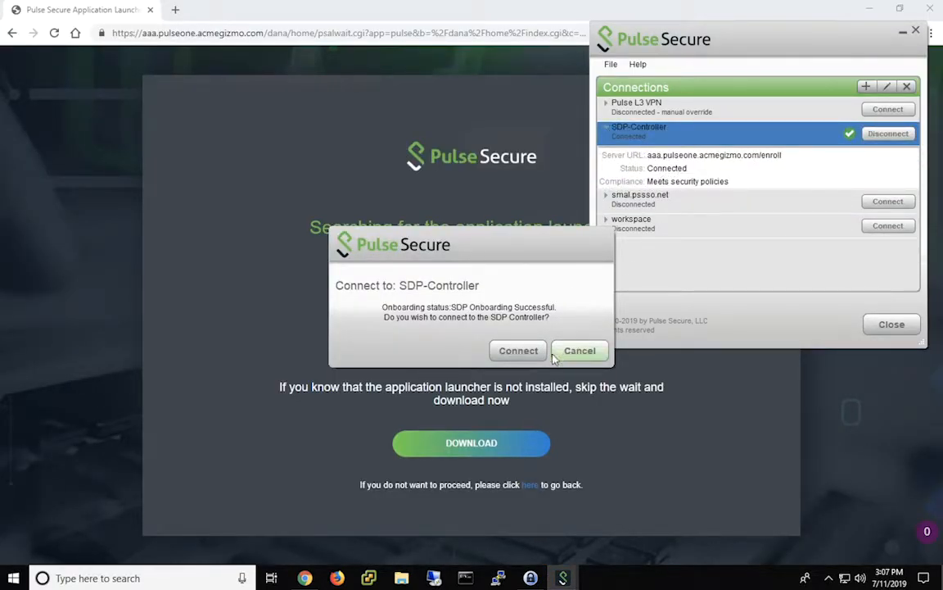
left_click(517, 350)
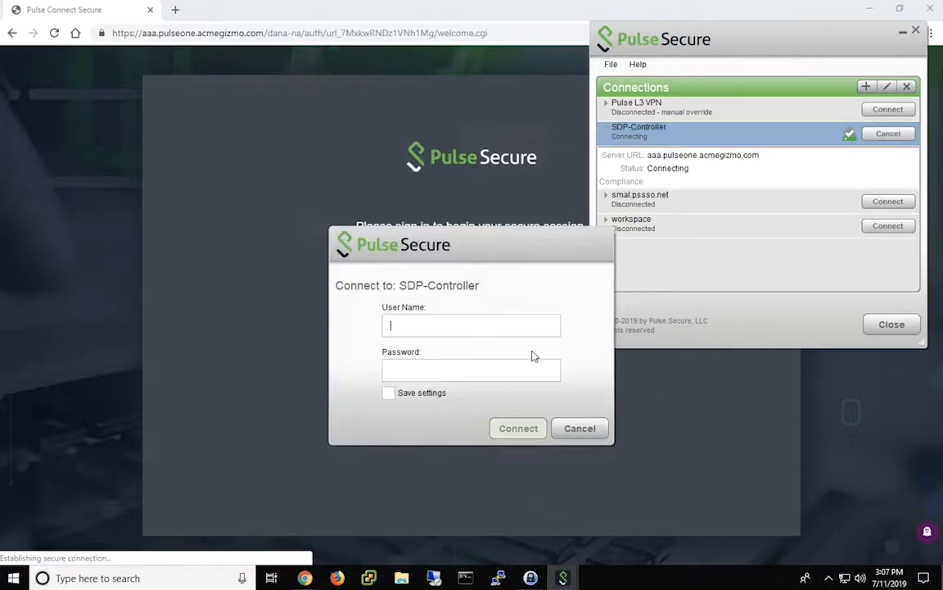
type("scotte")
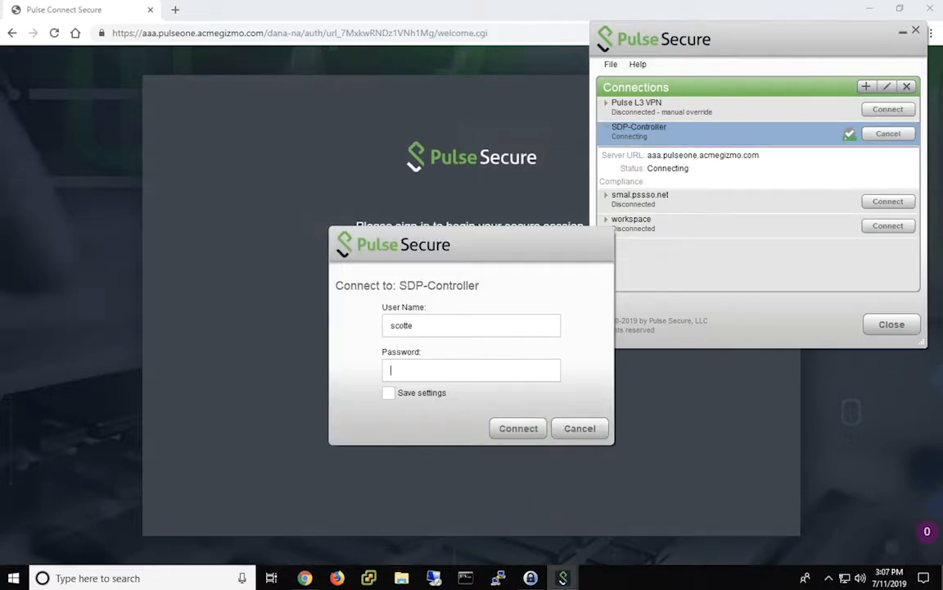
type("password")
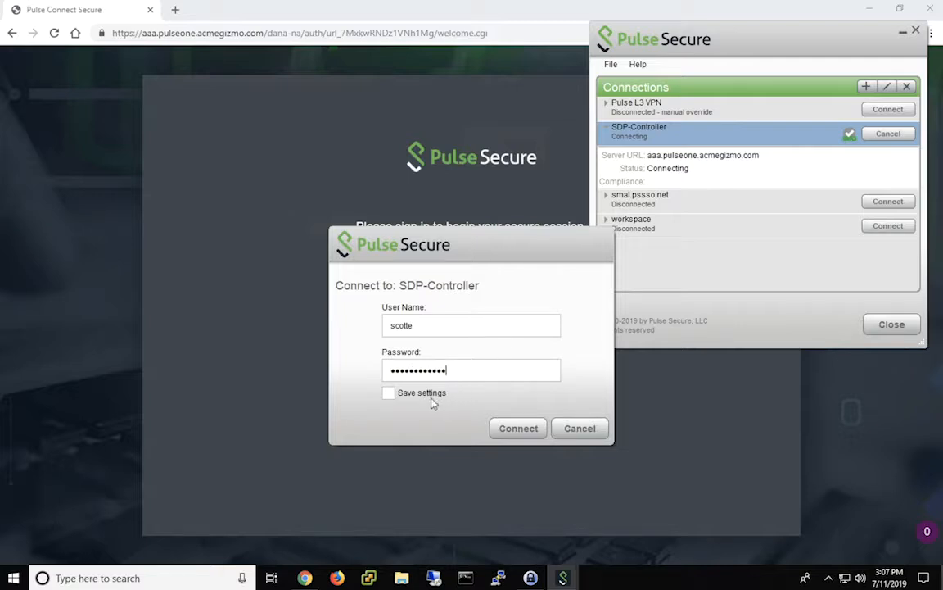
left_click(517, 428)
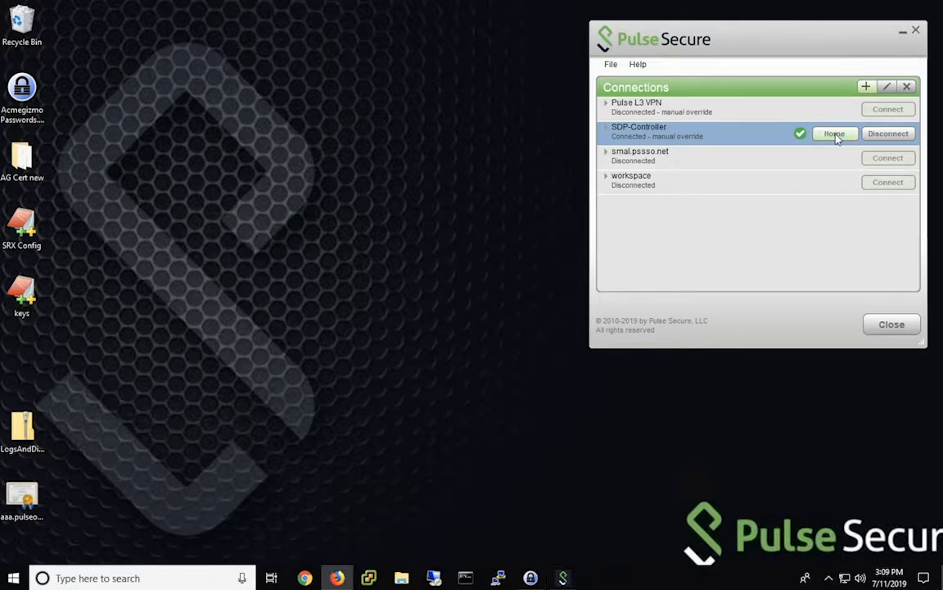
Step: Launch the Pulse Connect Secure portal home from the connected SDP-Controller entry
left_click(833, 134)
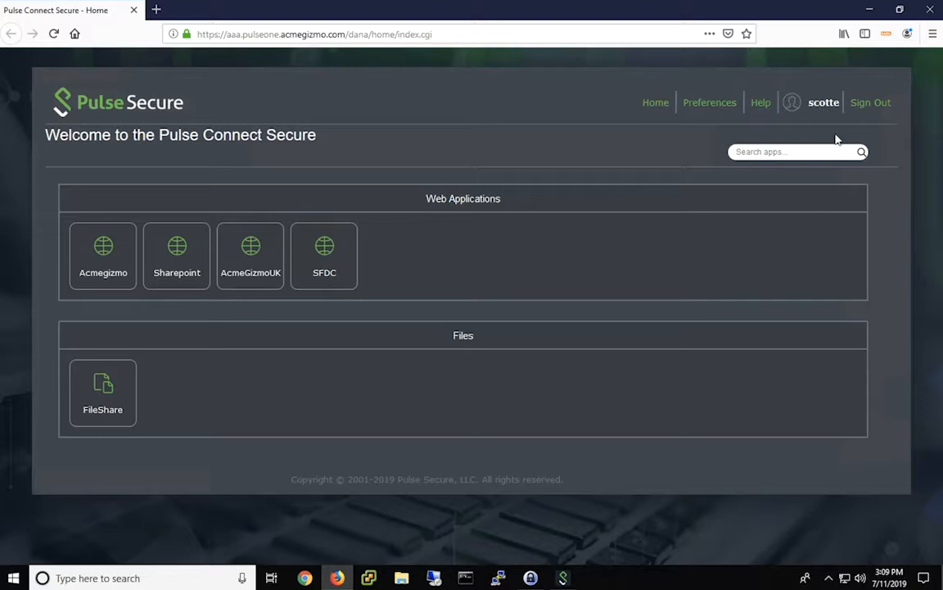